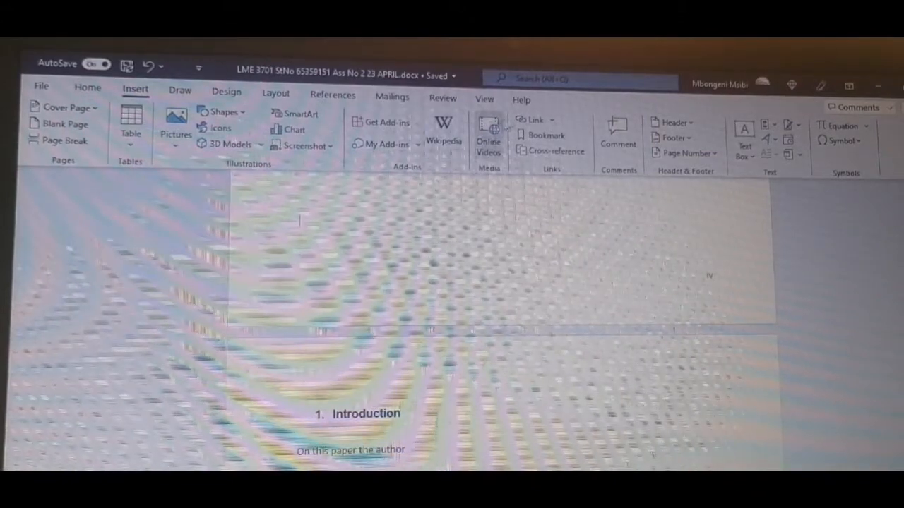
Step: Open Page Number Format for the Preparatory reading section, where numbering continues from the previous section
left_click(683, 153)
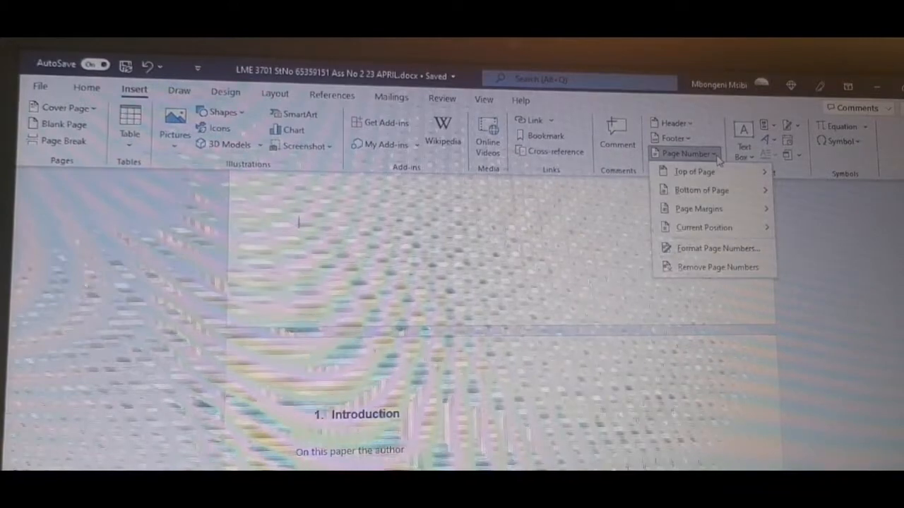
mouse_move(699, 171)
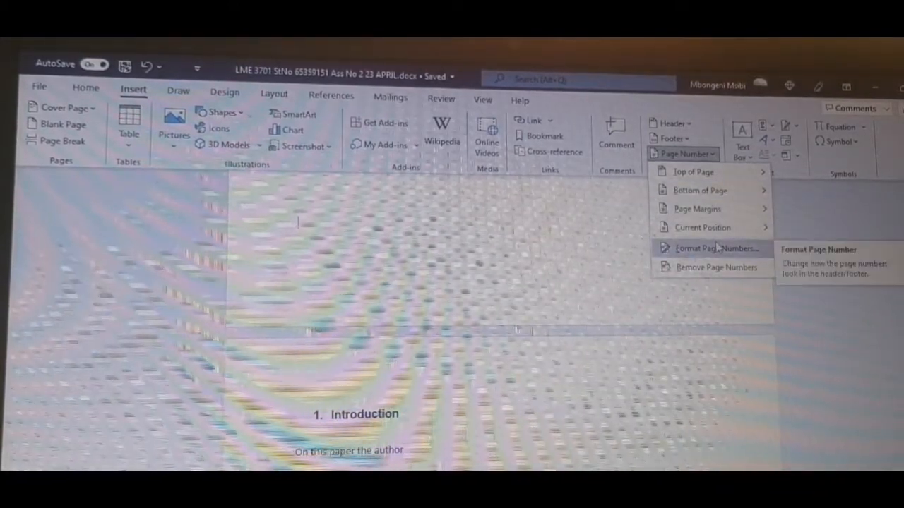
left_click(715, 248)
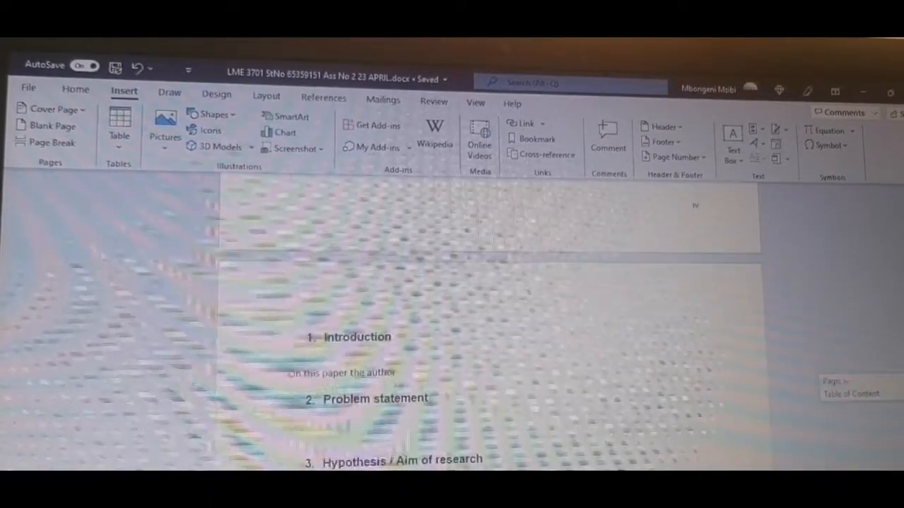
scroll("down", 3)
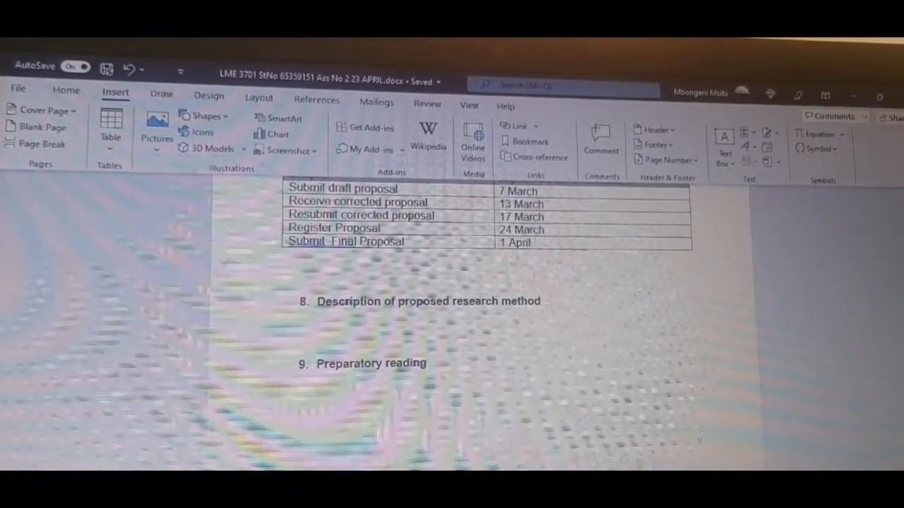
scroll("down", 3)
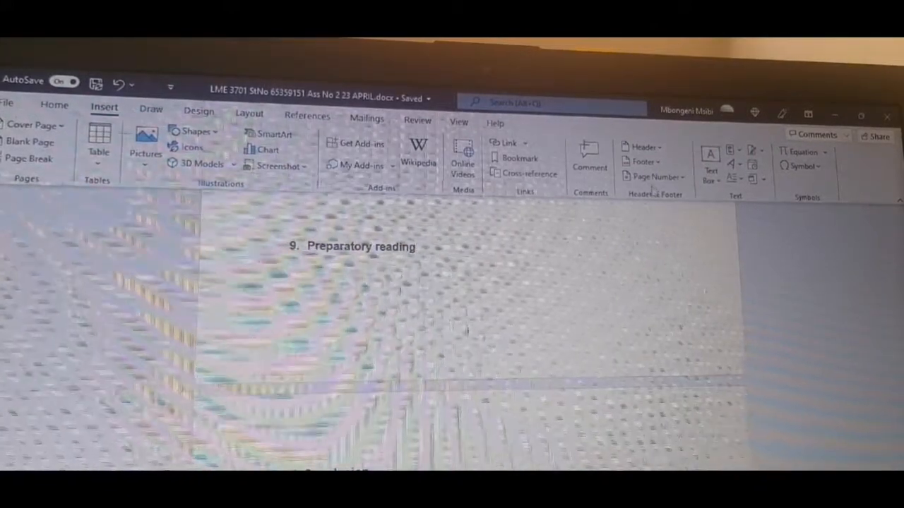
left_click(653, 176)
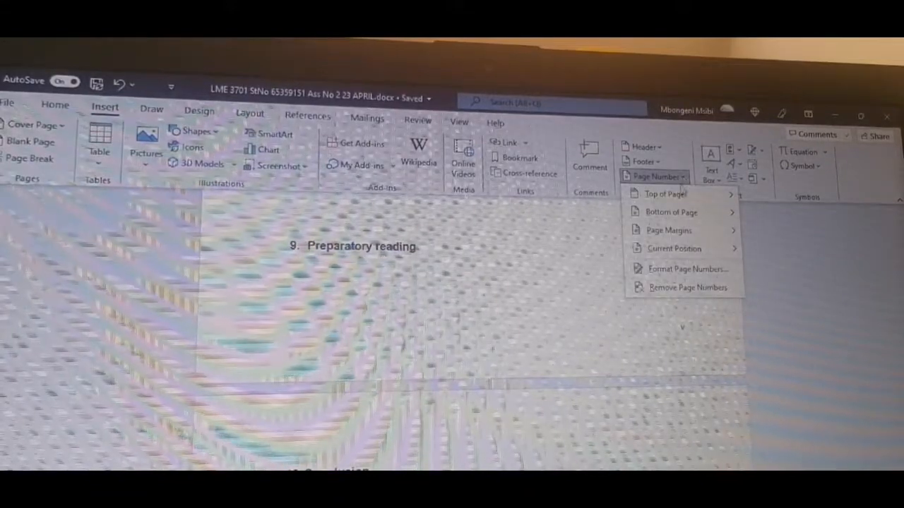
mouse_move(685, 269)
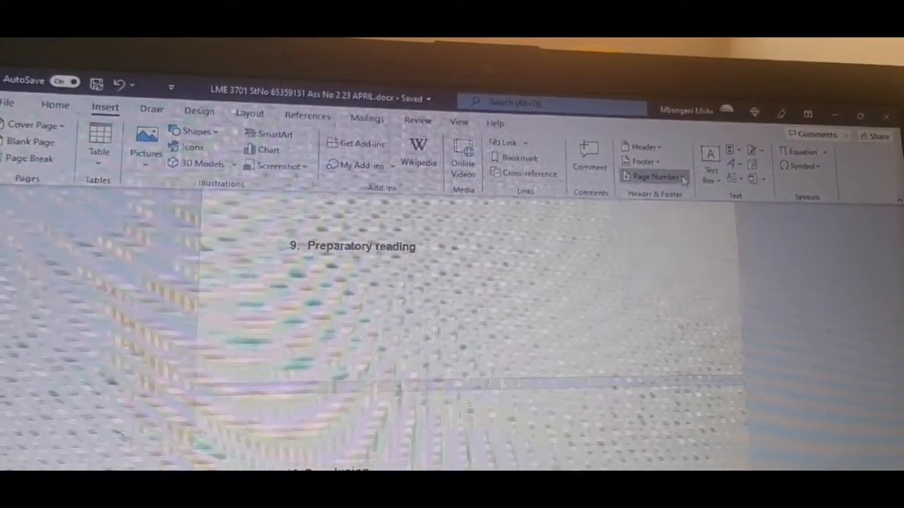
left_click(655, 176)
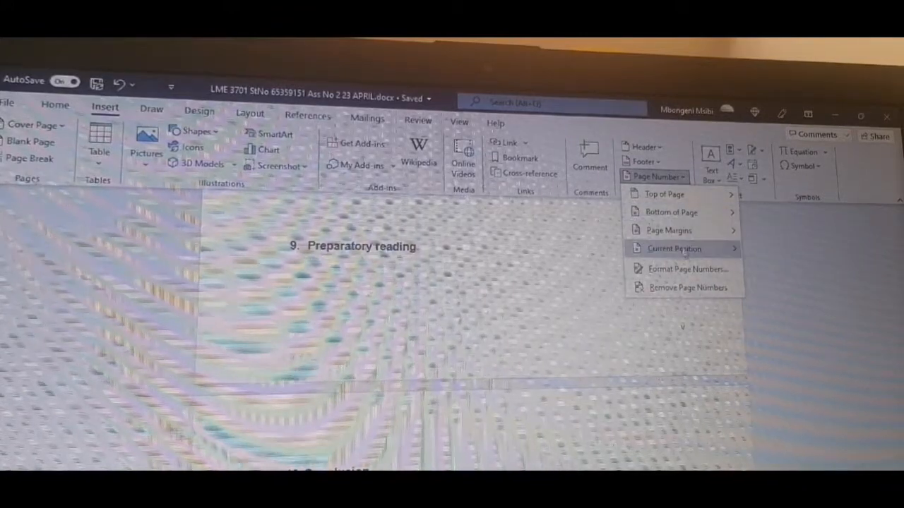
left_click(686, 269)
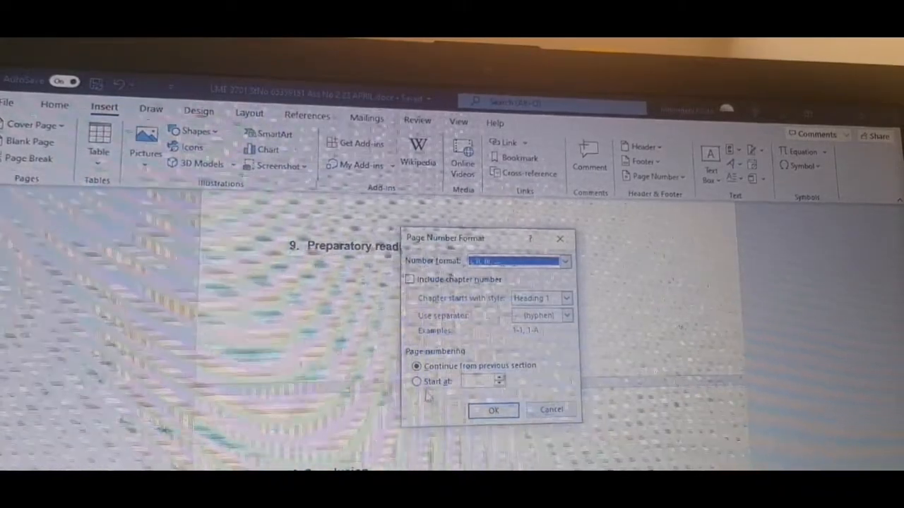
left_click(416, 381)
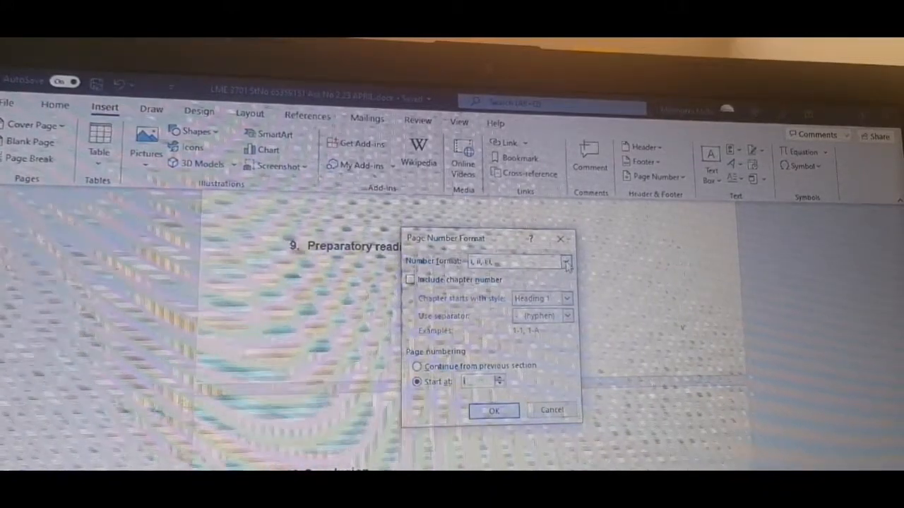
left_click(566, 261)
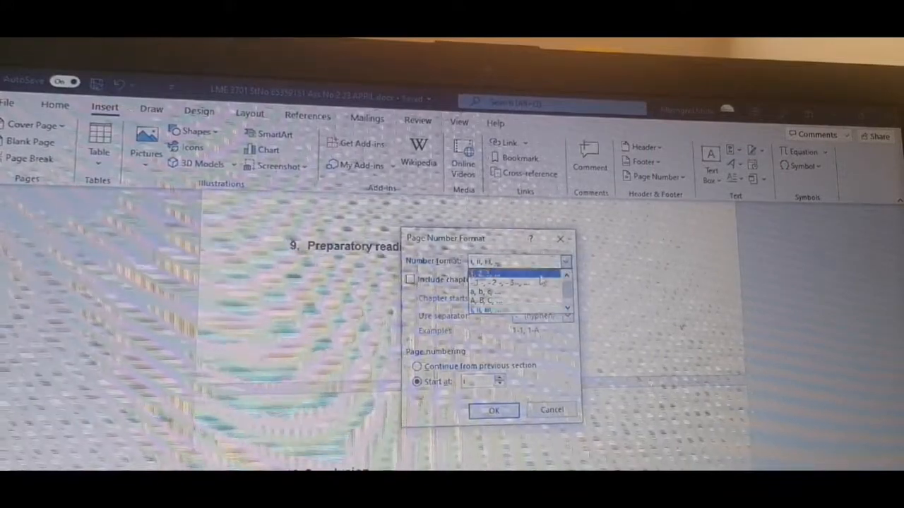
left_click(495, 276)
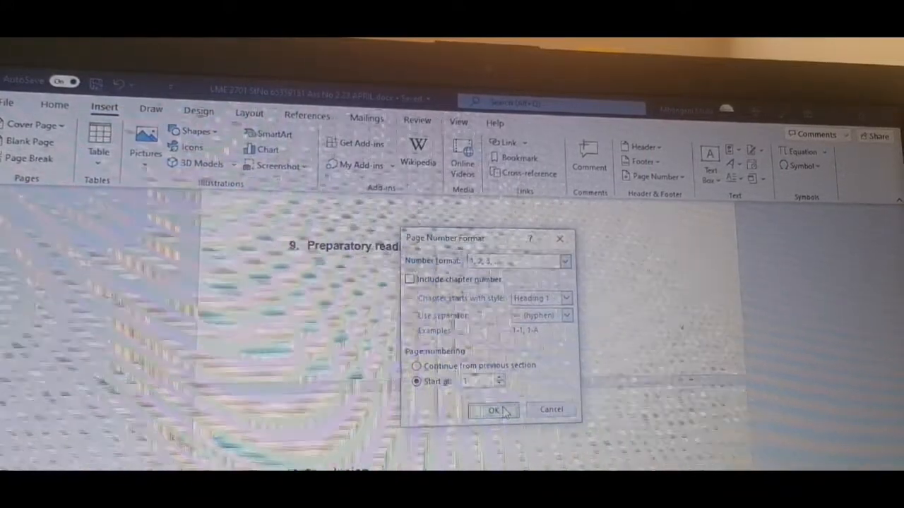
left_click(494, 410)
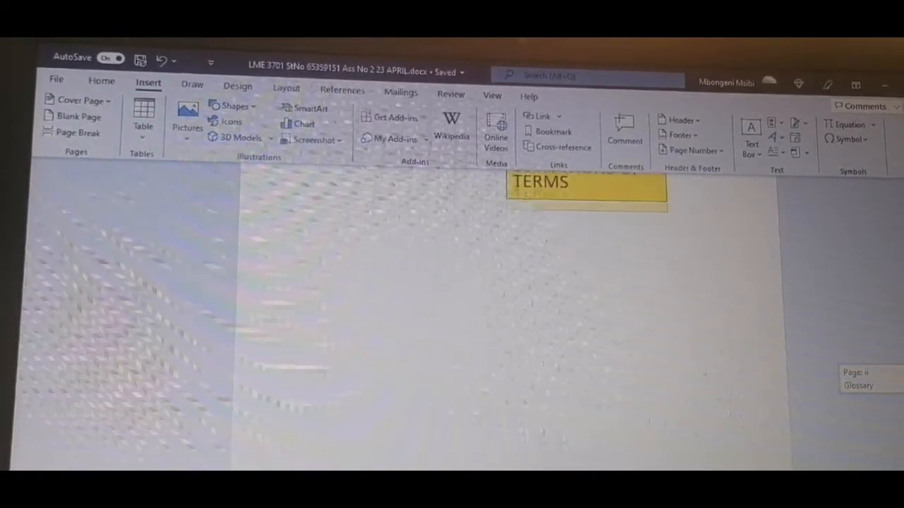
scroll("down", 3)
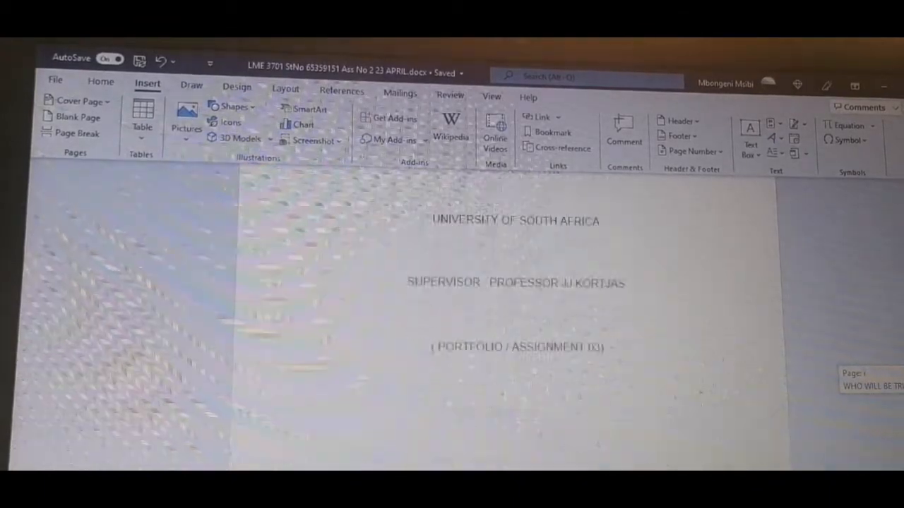
scroll("down", 3)
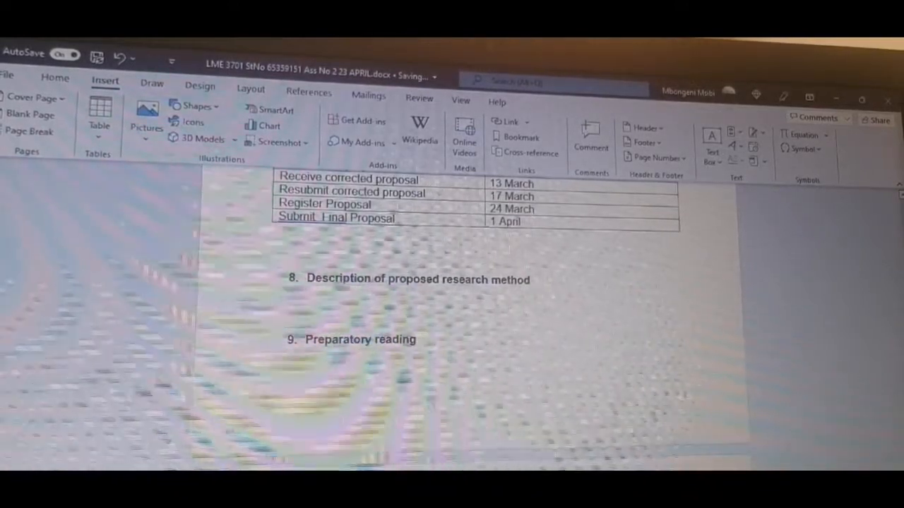
Step: Scroll to the empty Table of Content page near the start of the document
scroll("down", 3)
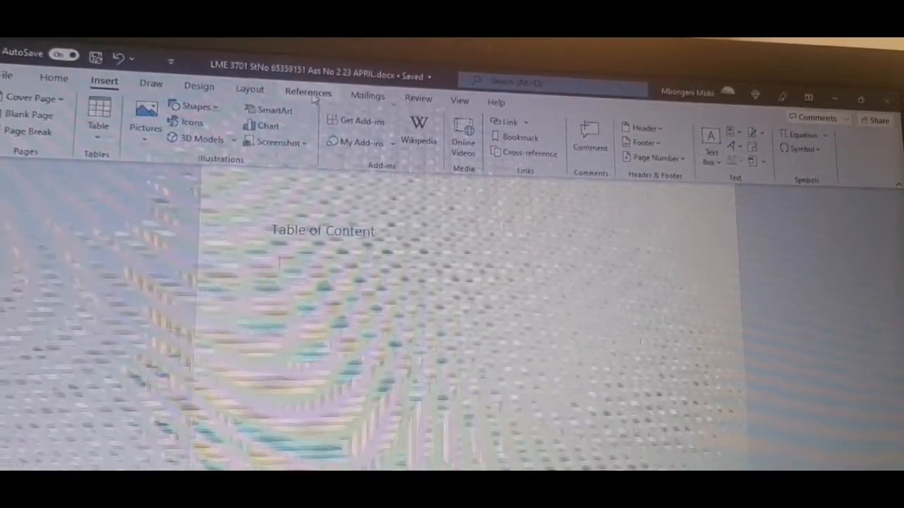
Step: Insert an automatic table of contents listing the title, Glossary and Introduction through Conclusion
left_click(307, 93)
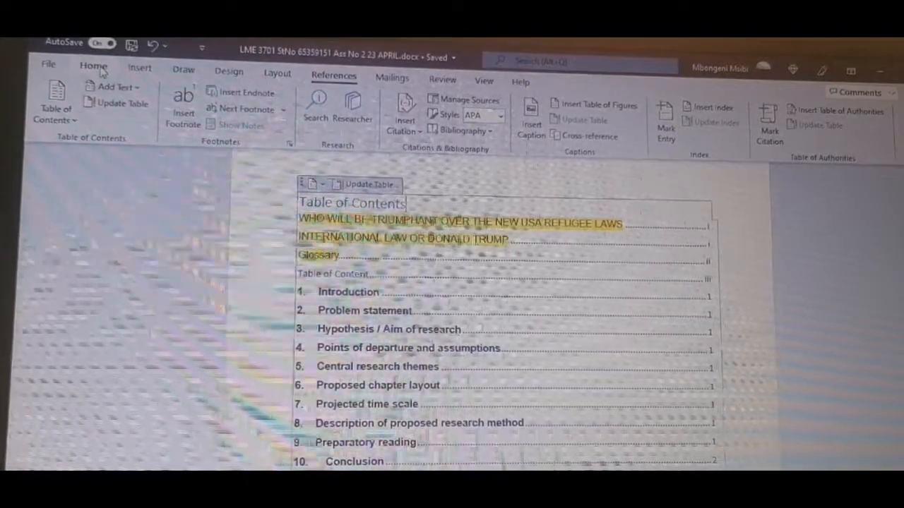
Step: Pick new Font Size values for the table of contents heading and its entries
left_click(93, 67)
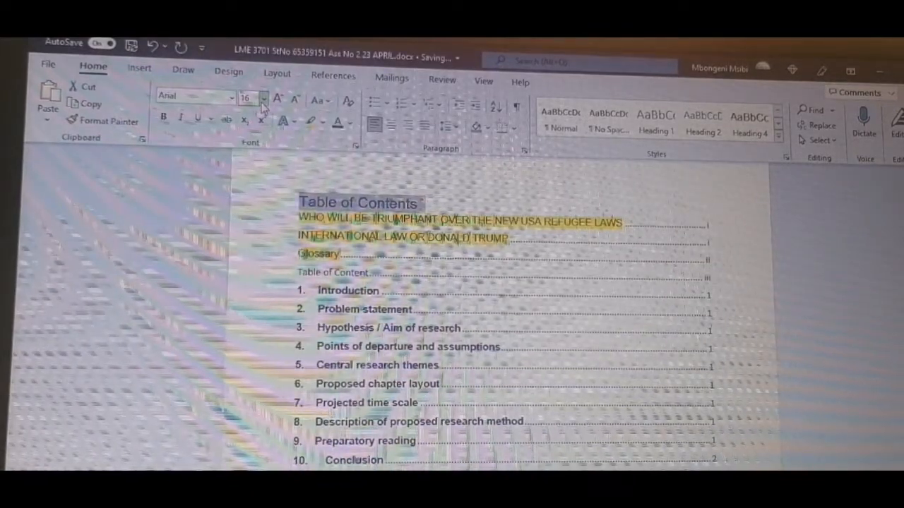
left_click(263, 98)
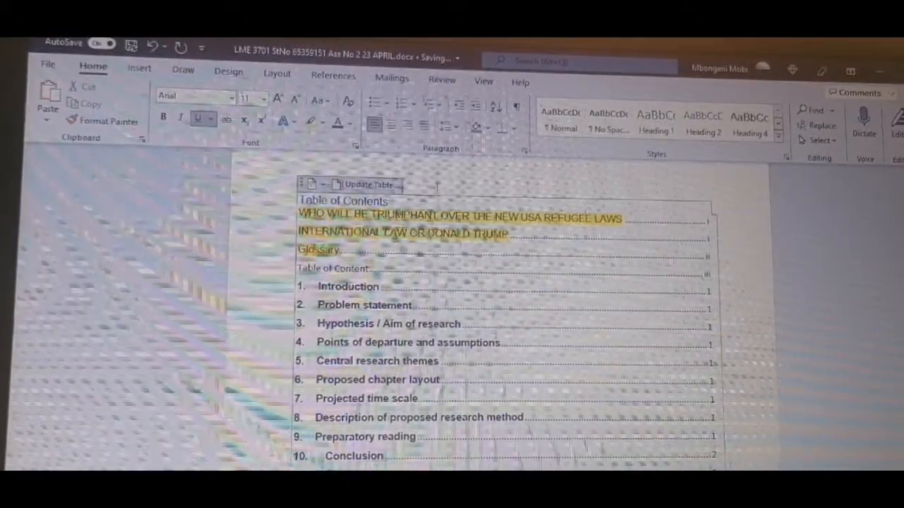
left_click(261, 98)
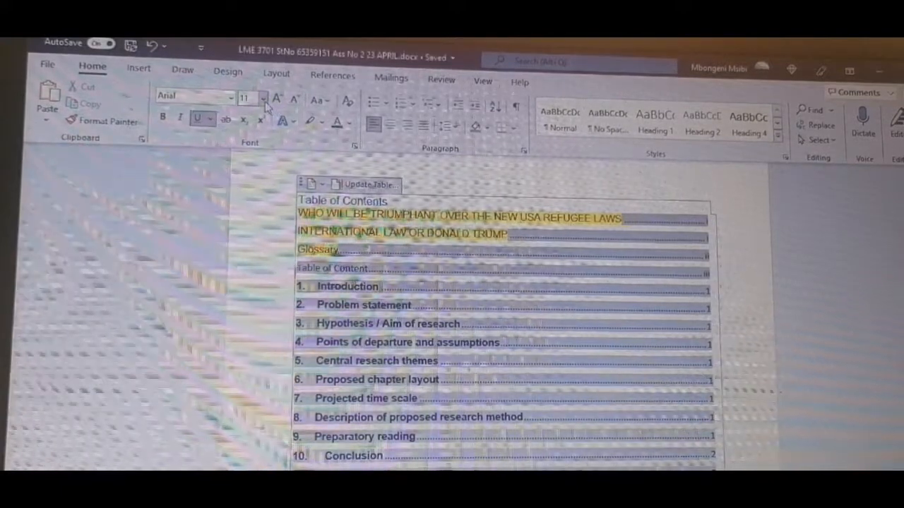
left_click(258, 97)
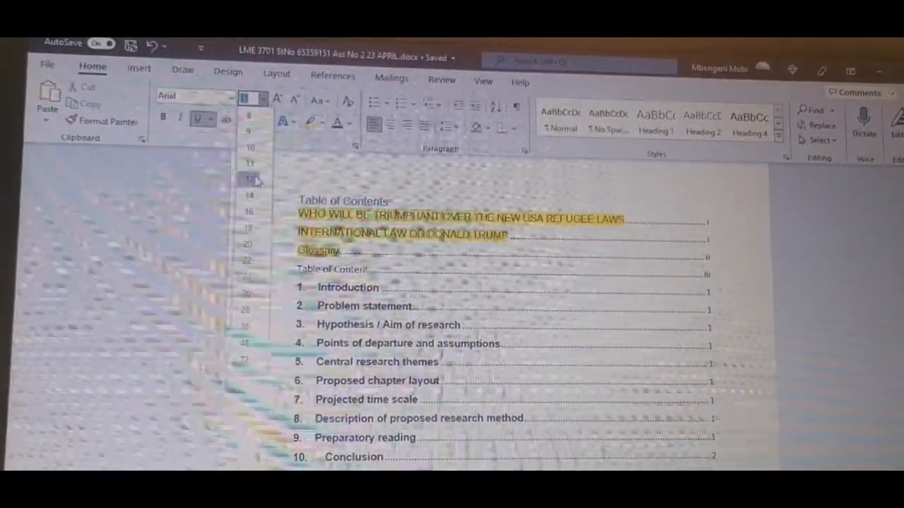
left_click(249, 178)
type("In this paper the author")
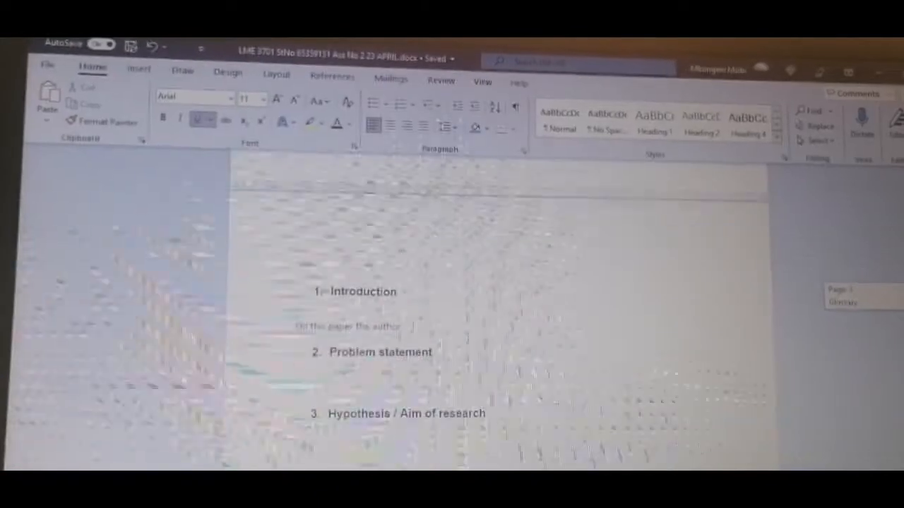
scroll("down", 3)
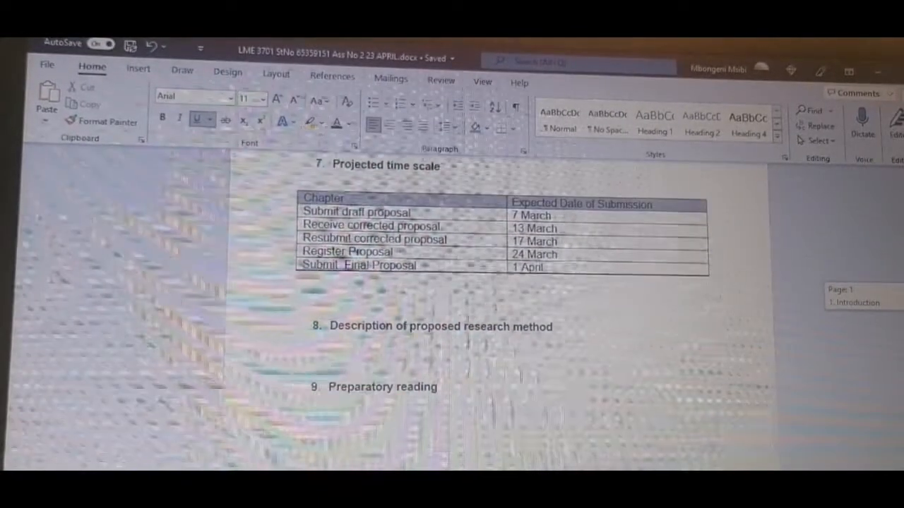
scroll("down", 3)
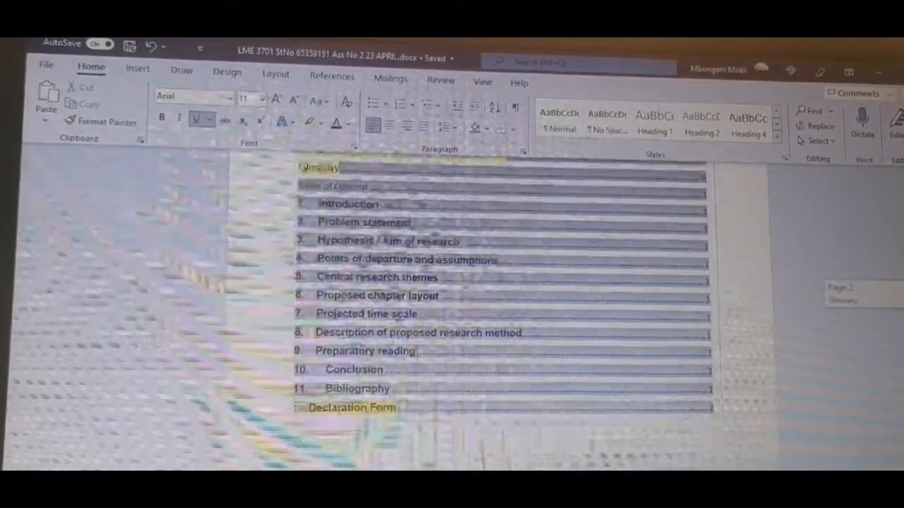
scroll("down", 3)
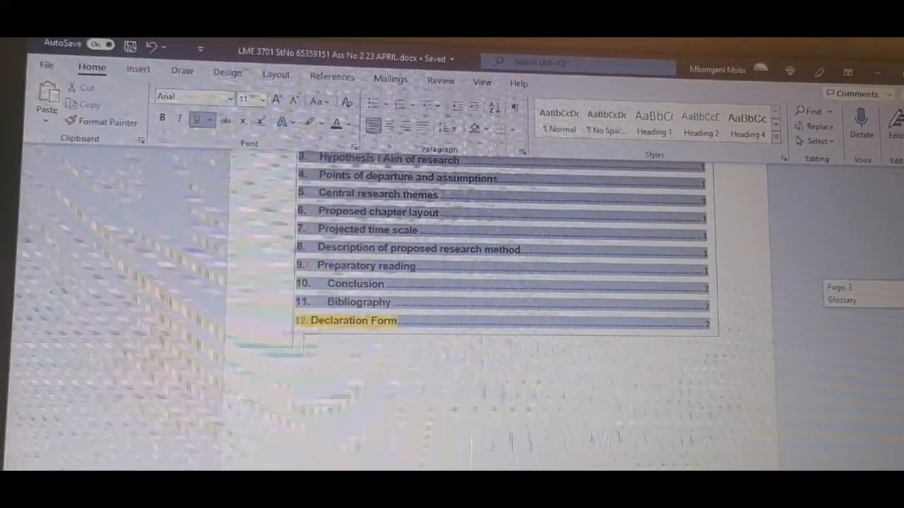